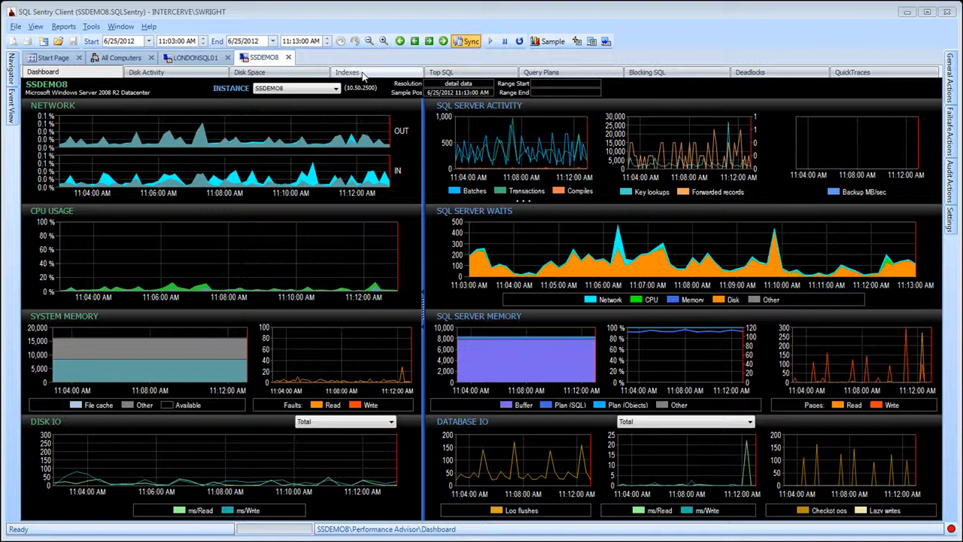
Switch the SSDEMO8 Performance Advisor dashboard to the Indexes analysis view.
click(346, 72)
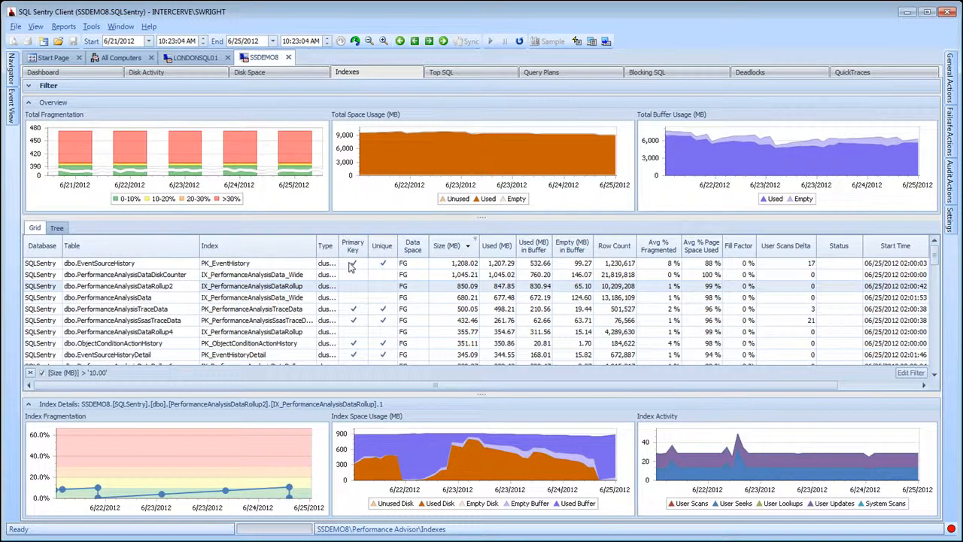
mouse_move(374, 225)
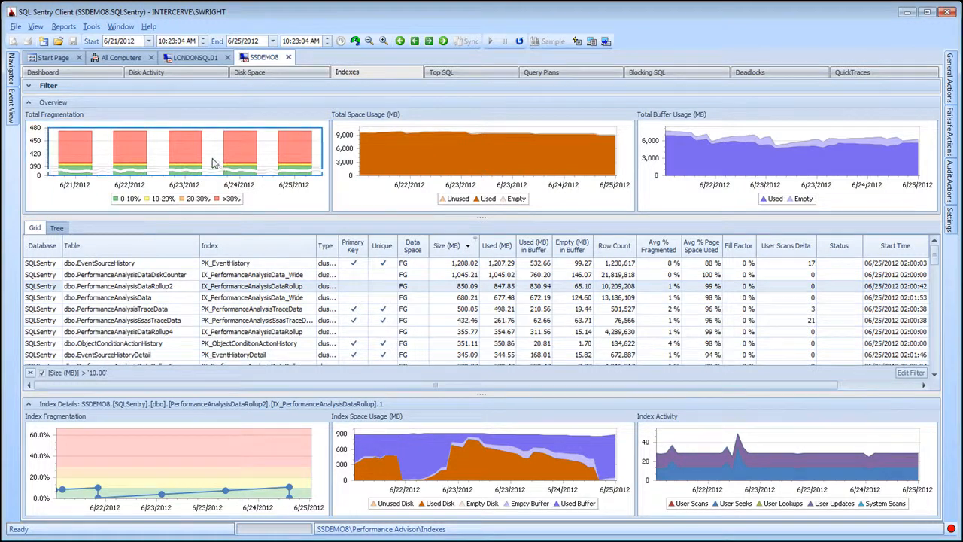
mouse_move(207, 159)
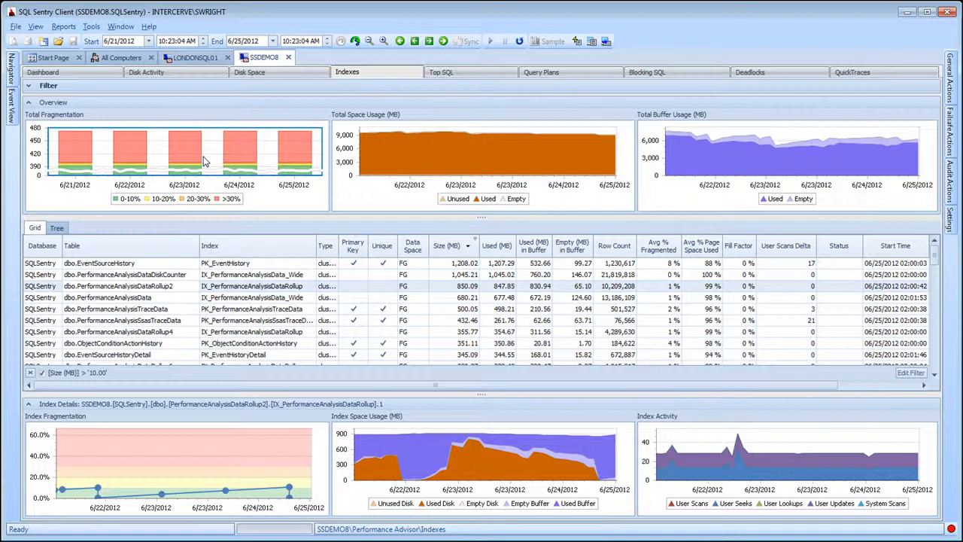
mouse_move(207, 178)
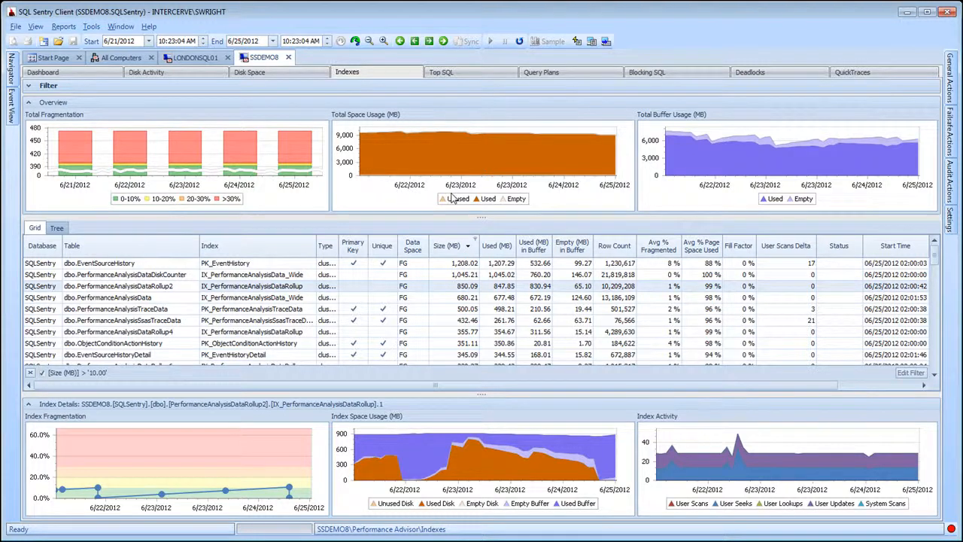
mouse_move(668, 188)
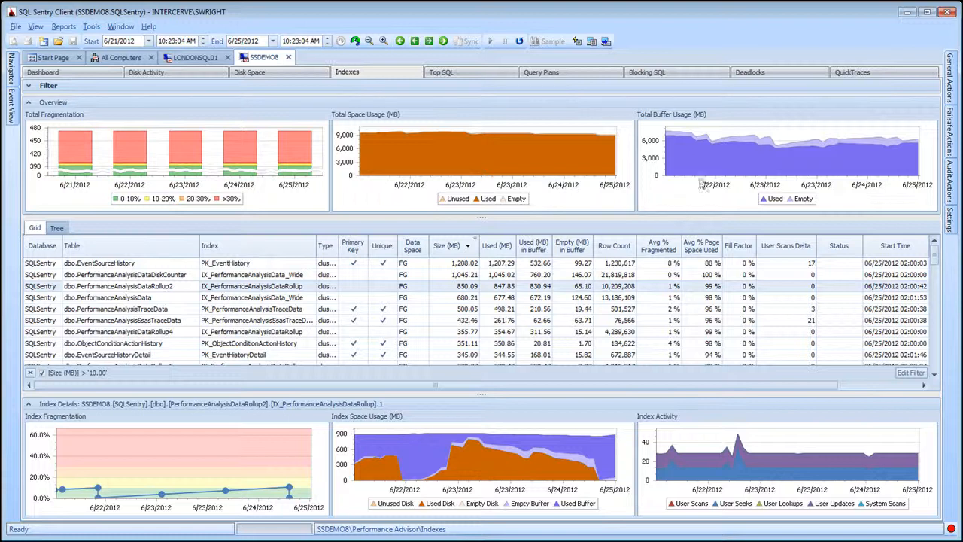
mouse_move(742, 145)
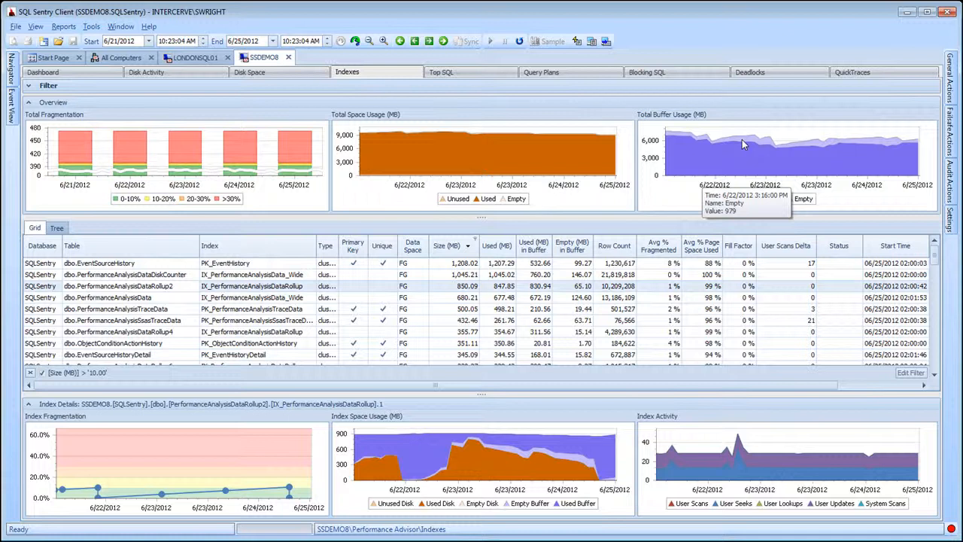
mouse_move(695, 214)
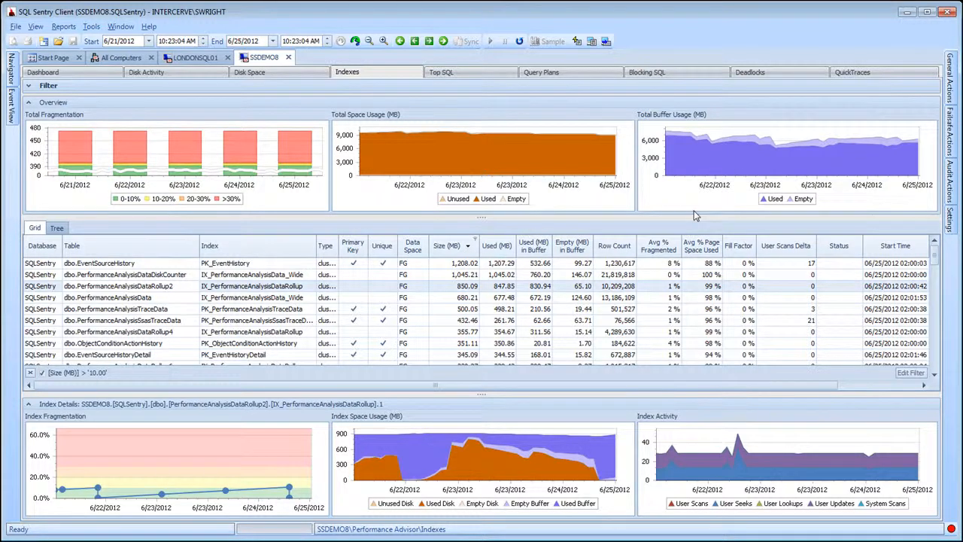
mouse_move(736, 209)
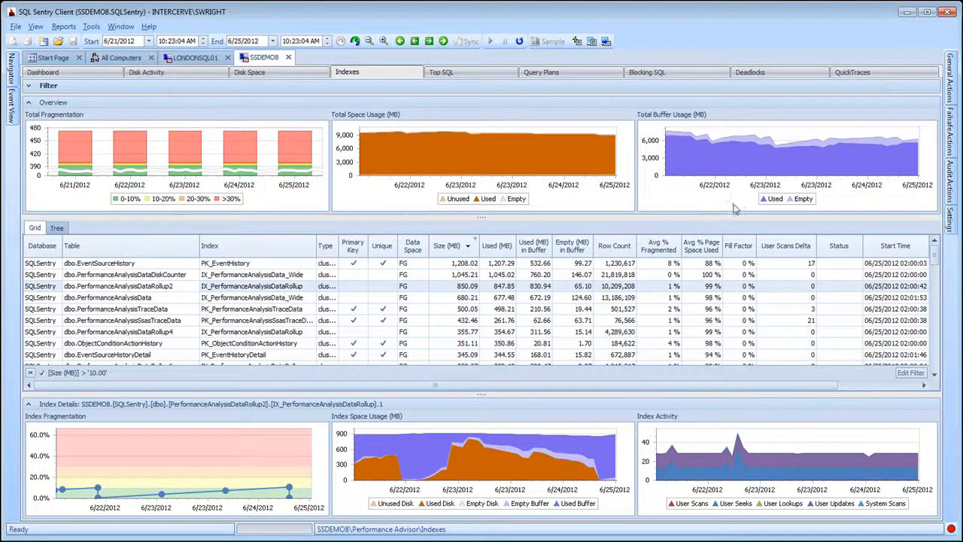
mouse_move(739, 199)
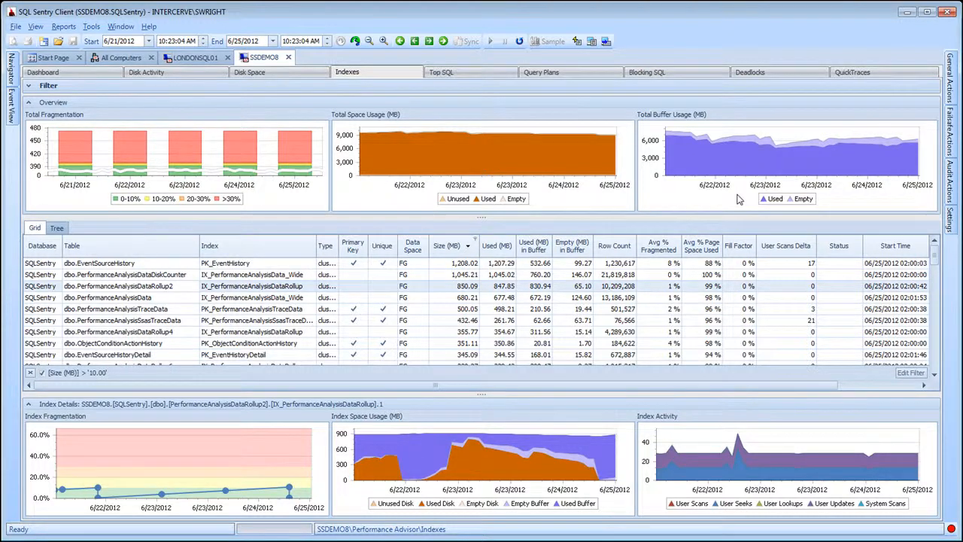
mouse_move(390, 416)
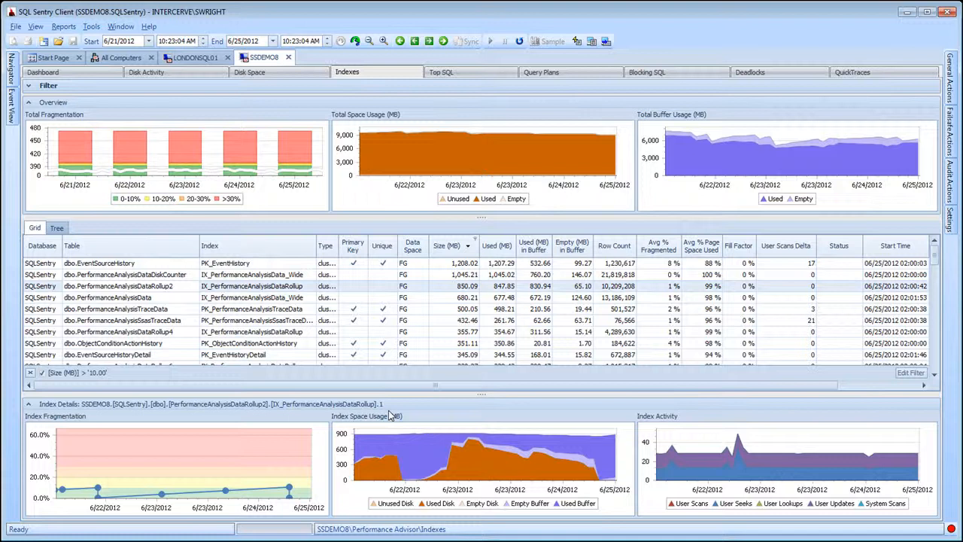
mouse_move(322, 428)
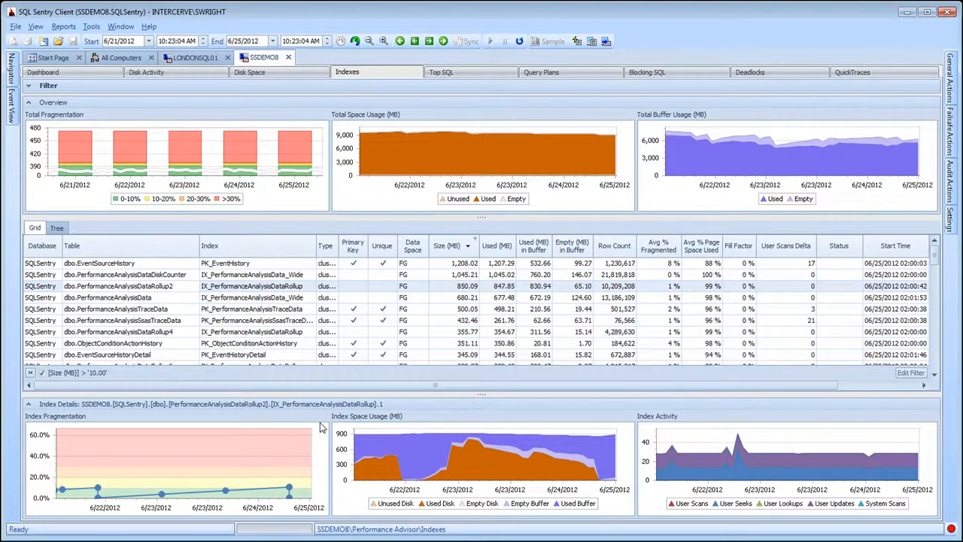
mouse_move(280, 439)
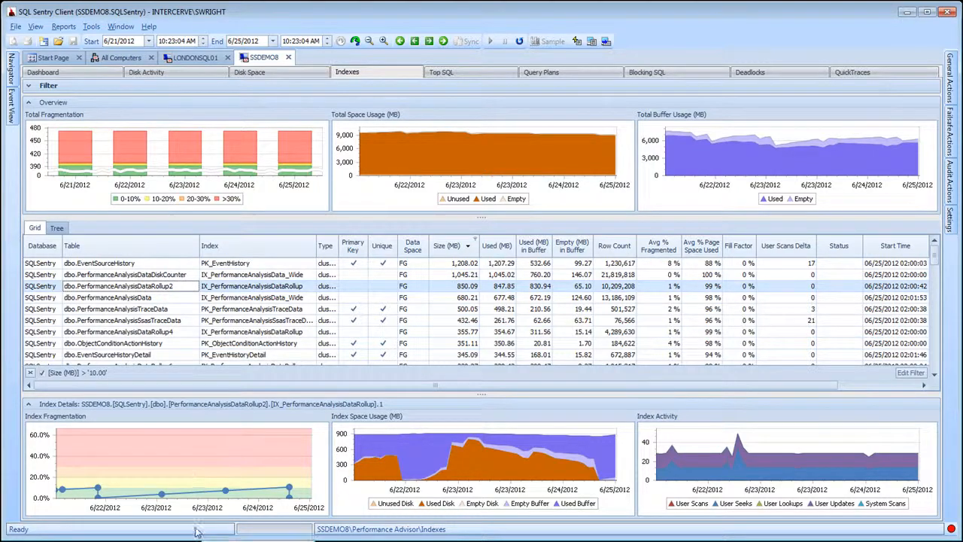
mouse_move(180, 501)
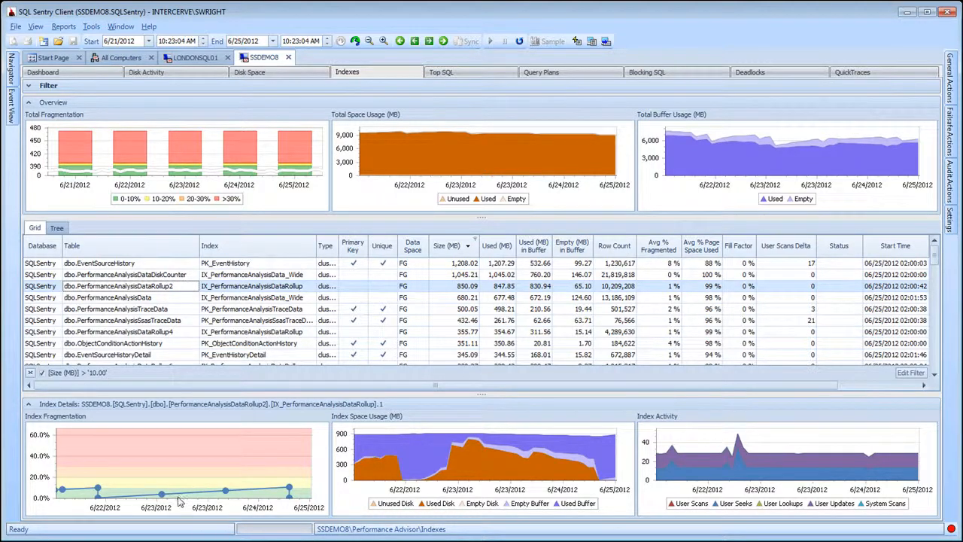
mouse_move(102, 495)
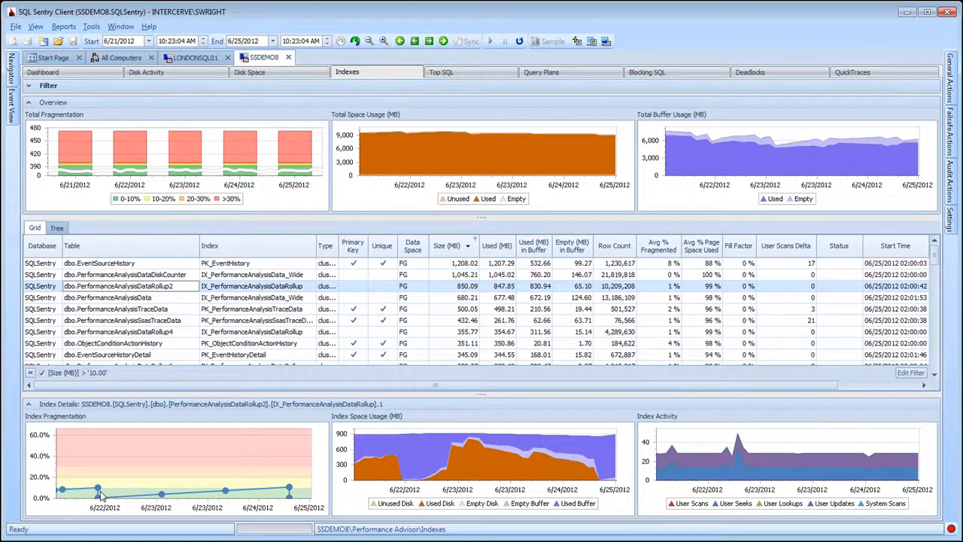
mouse_move(158, 496)
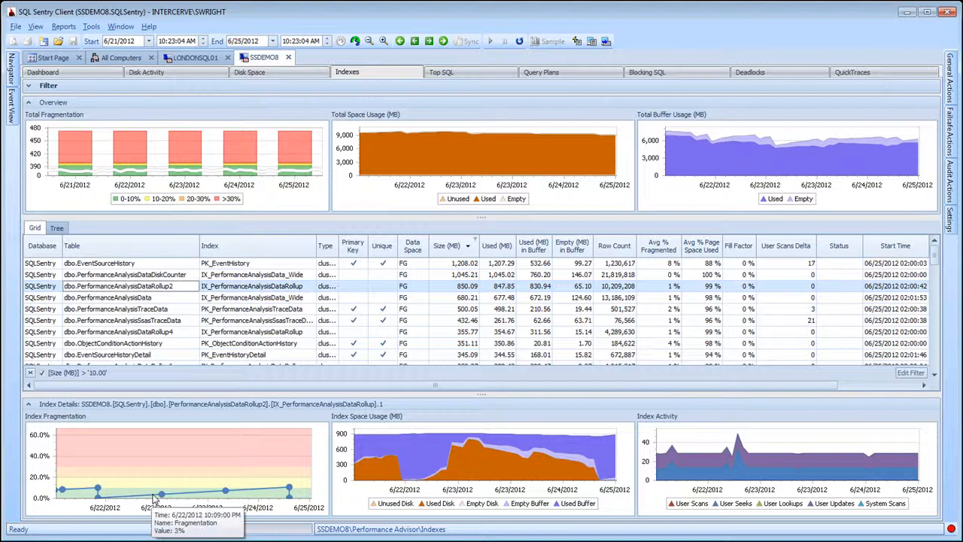
mouse_move(289, 489)
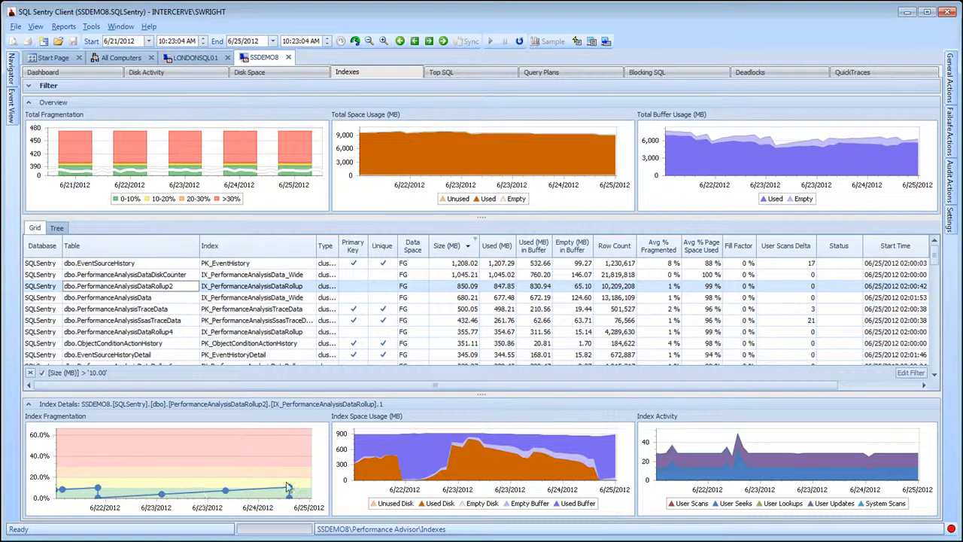
mouse_move(283, 503)
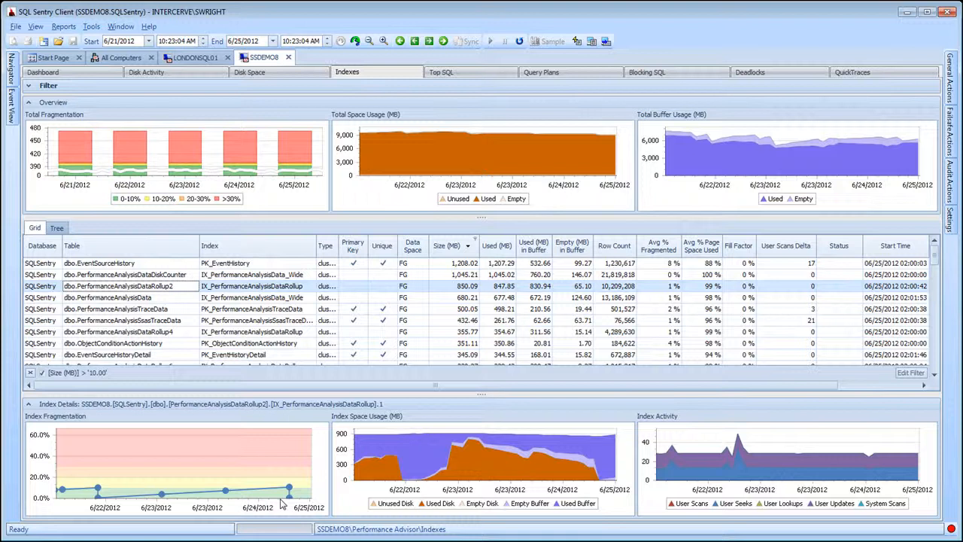
mouse_move(356, 499)
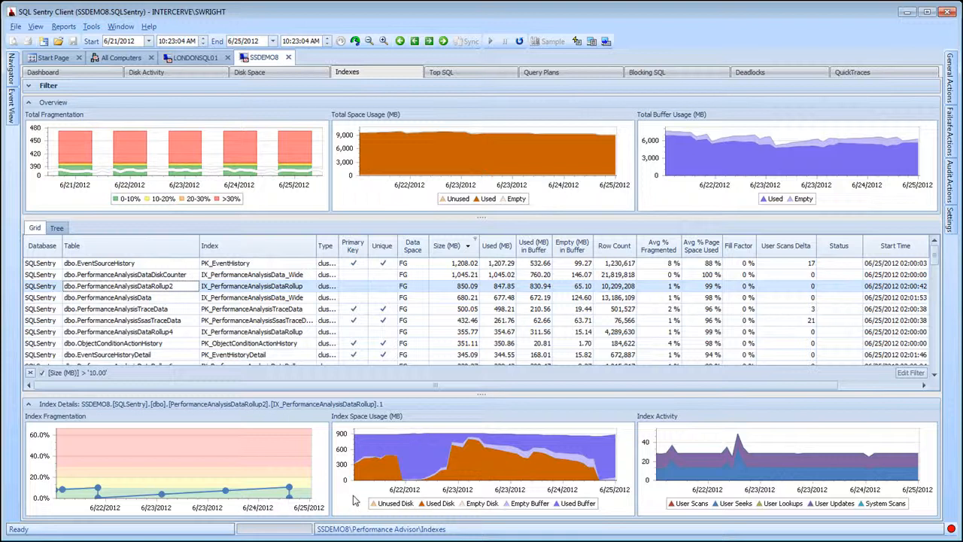
mouse_move(376, 490)
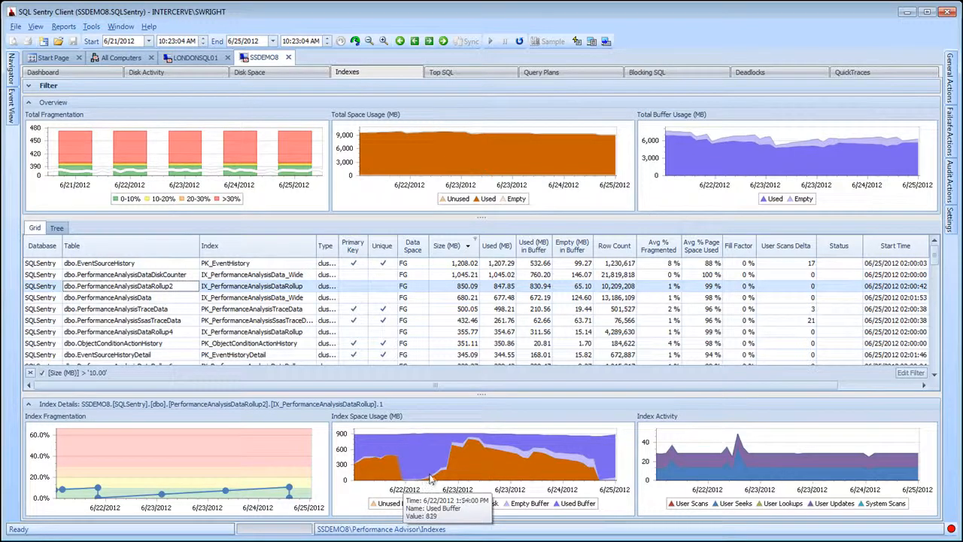
mouse_move(459, 472)
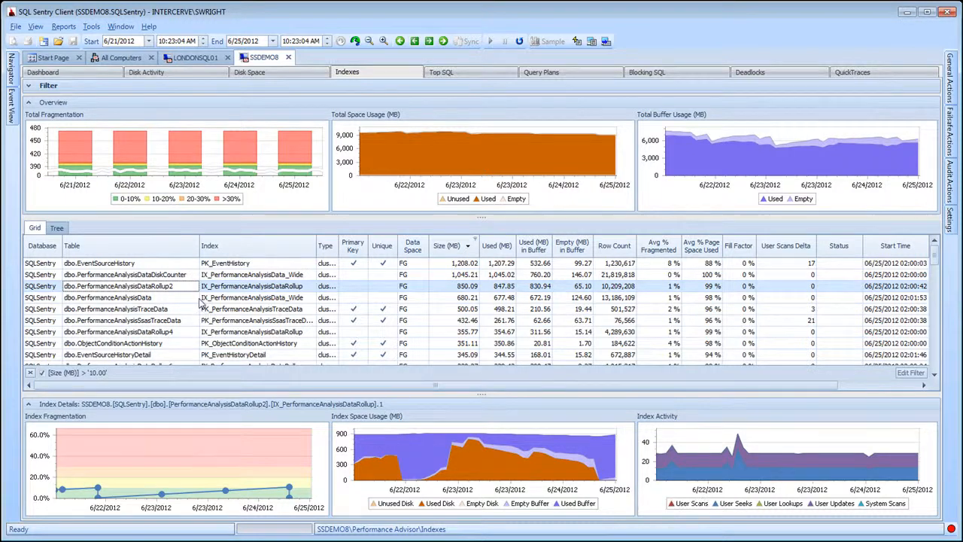
Review details for the PerformanceAnalysisData, TraceData, SampleTraceData and DataRollup4 indexes.
click(113, 298)
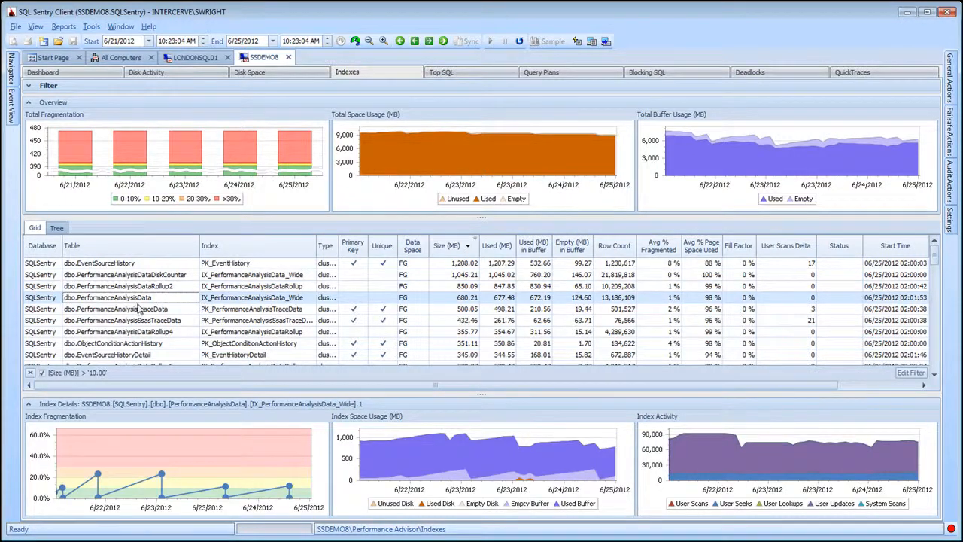
click(115, 308)
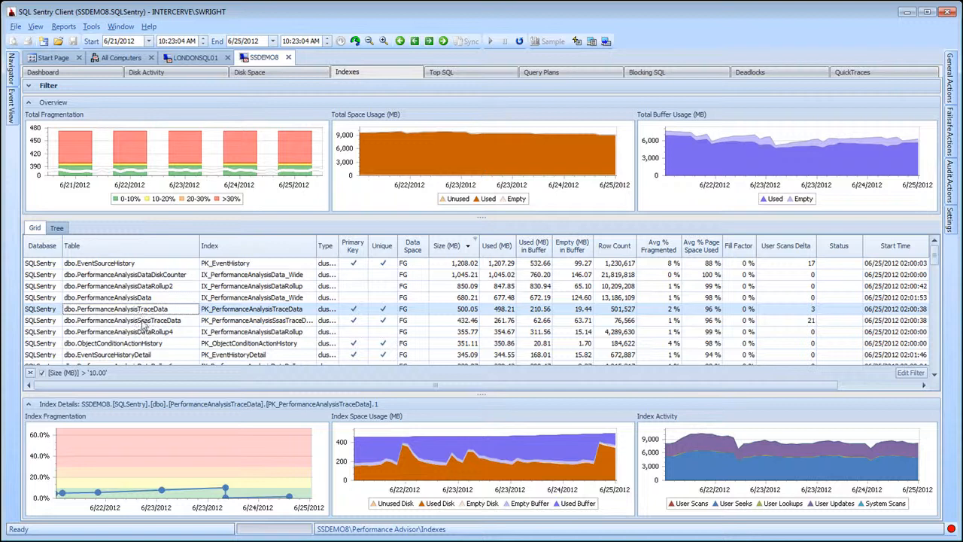
click(120, 319)
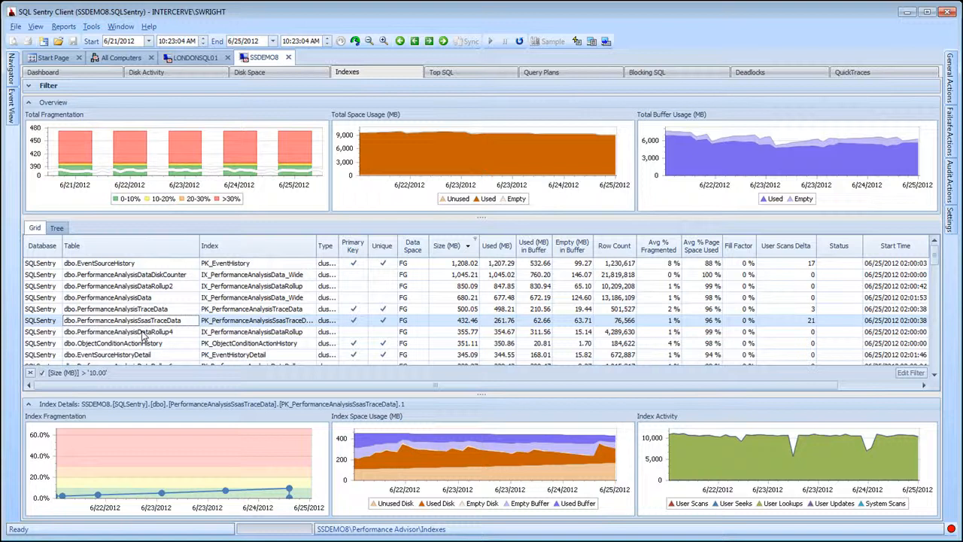
click(120, 333)
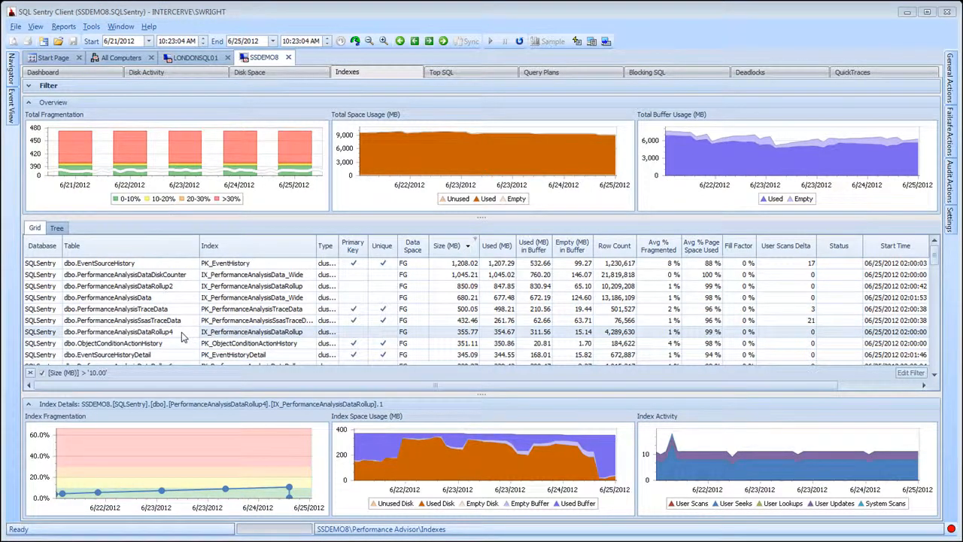
click(57, 227)
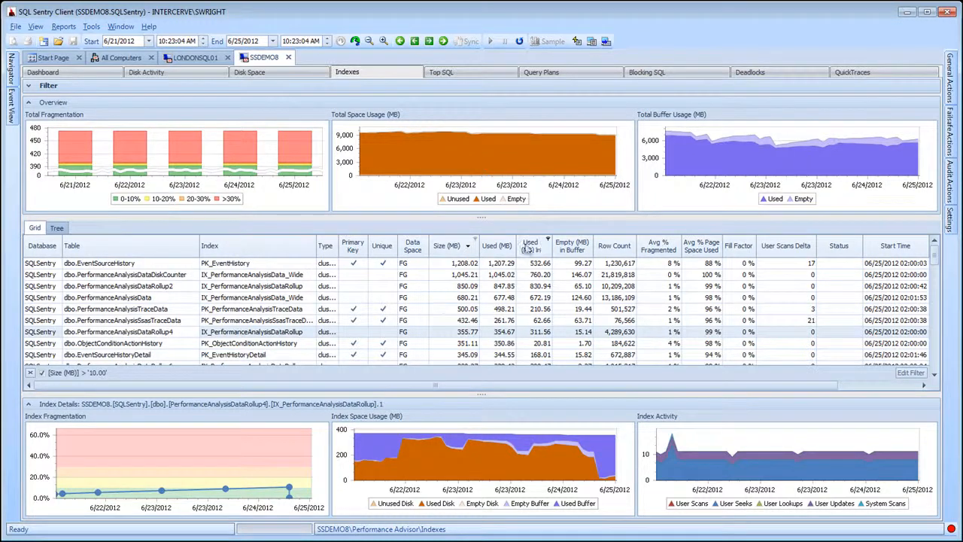
Sort the index grid by Avg % Fragmented so the most fragmented indexes appear first.
click(526, 245)
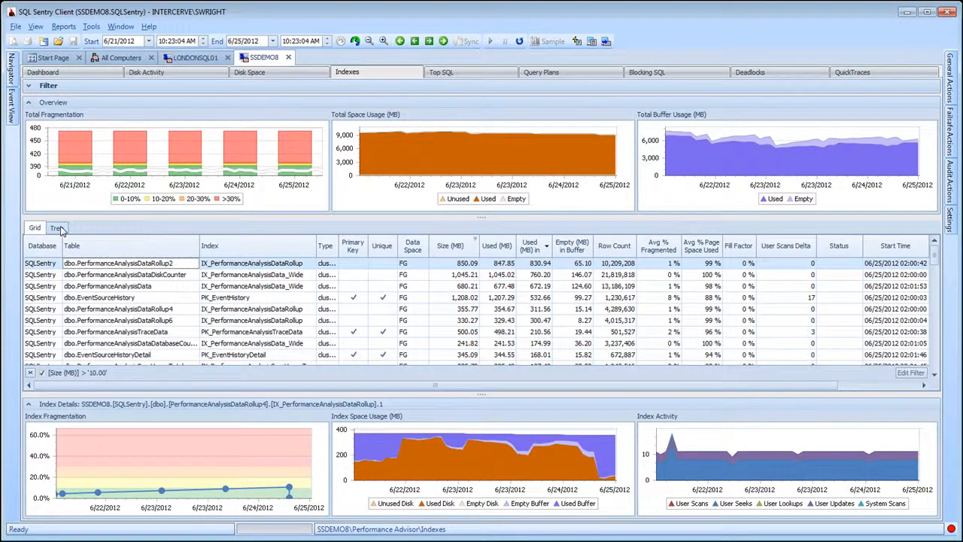
click(57, 228)
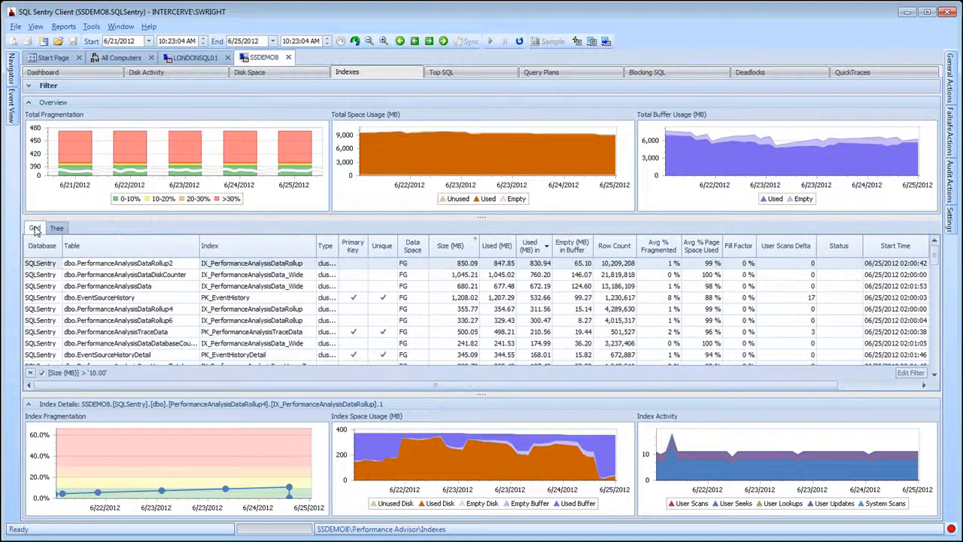
click(651, 245)
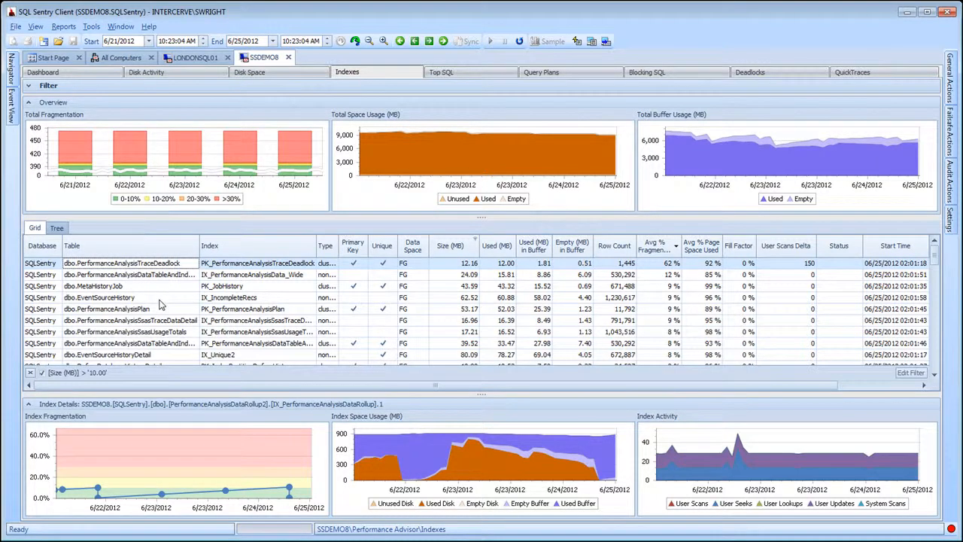
View the SQLSentry database's Index Properties settings with schedule and reorganize/rebuild thresholds.
right_click(99, 297)
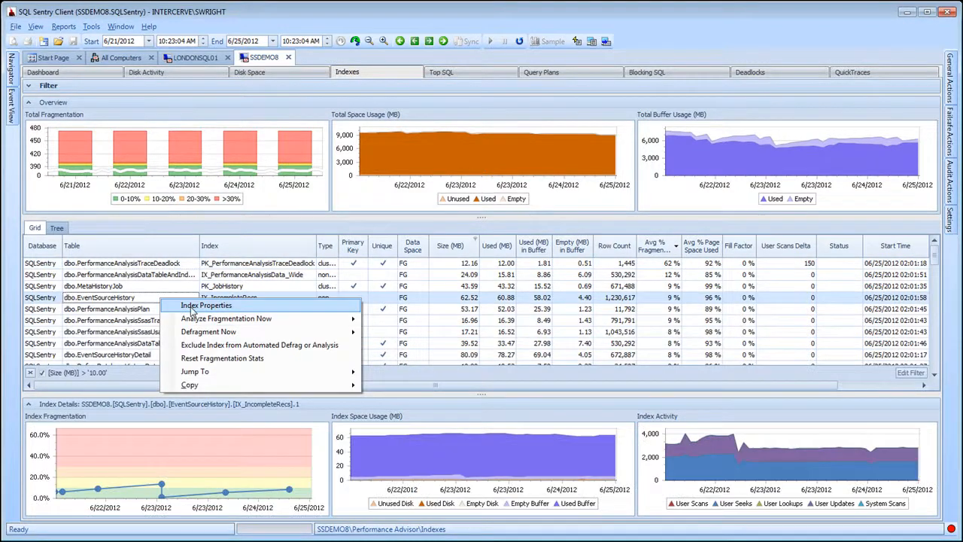
click(206, 304)
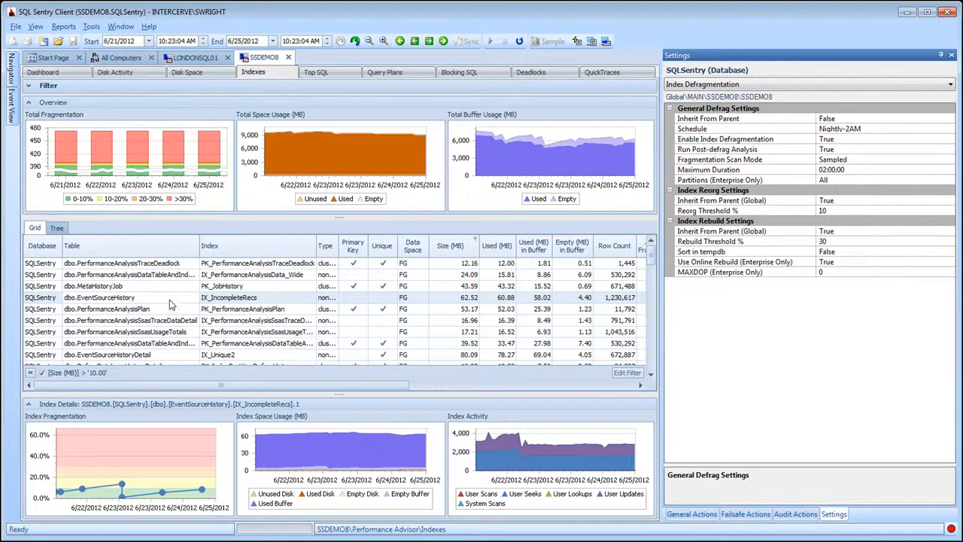
mouse_move(132, 274)
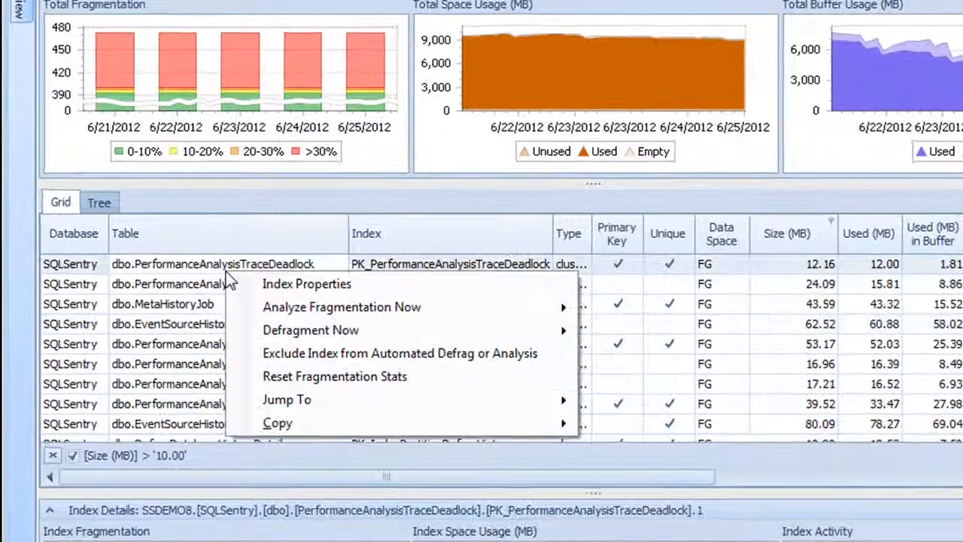
mouse_move(340, 307)
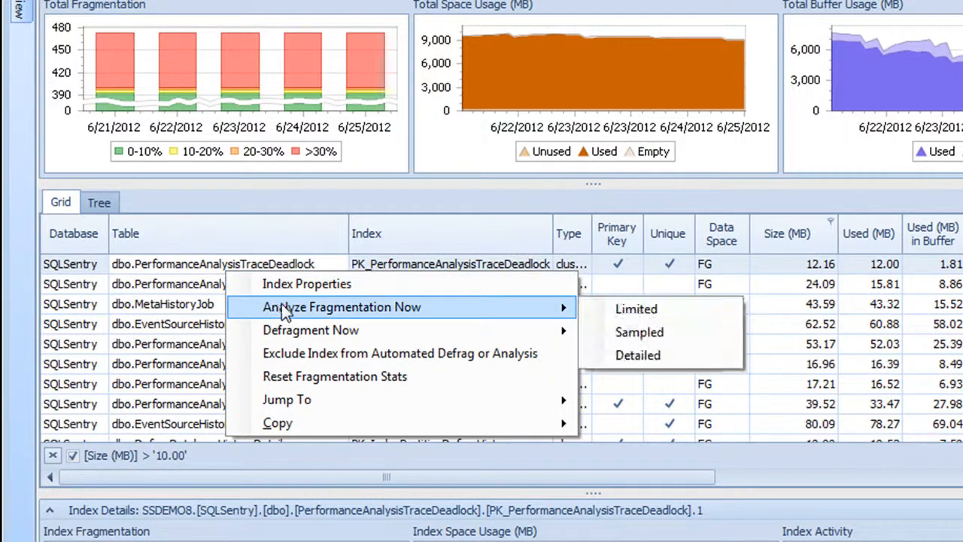
Show indexes in the Tree view and bring up fragmentation actions for the SQLSentry database.
click(99, 201)
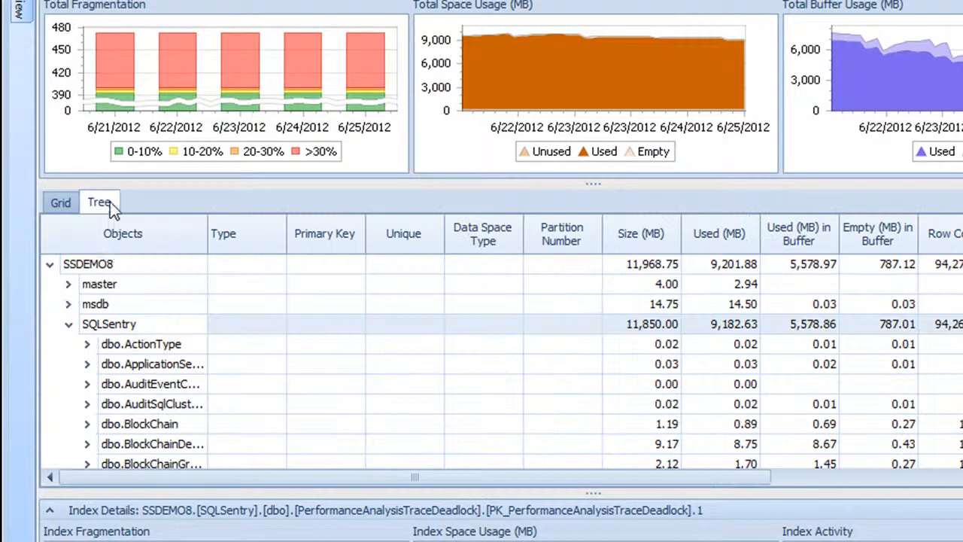
right_click(108, 323)
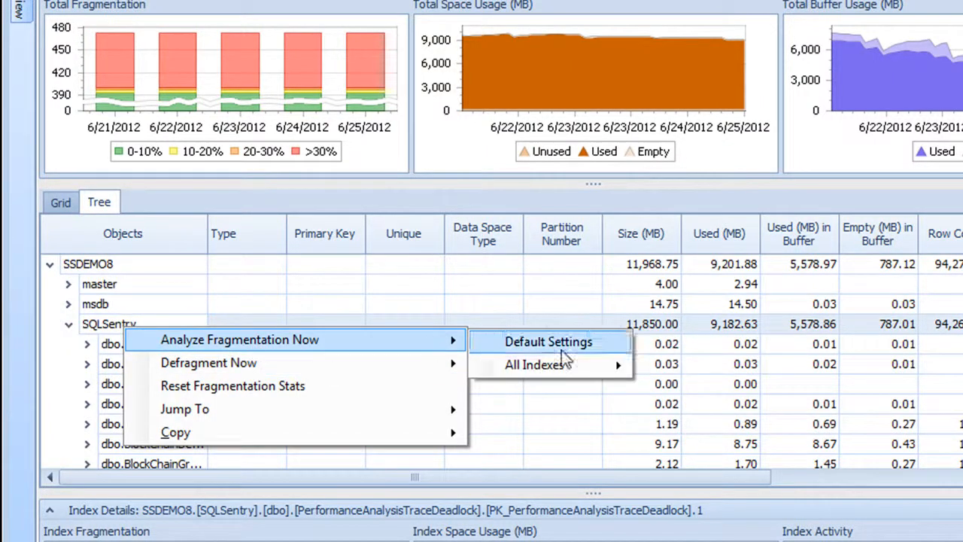
mouse_move(536, 366)
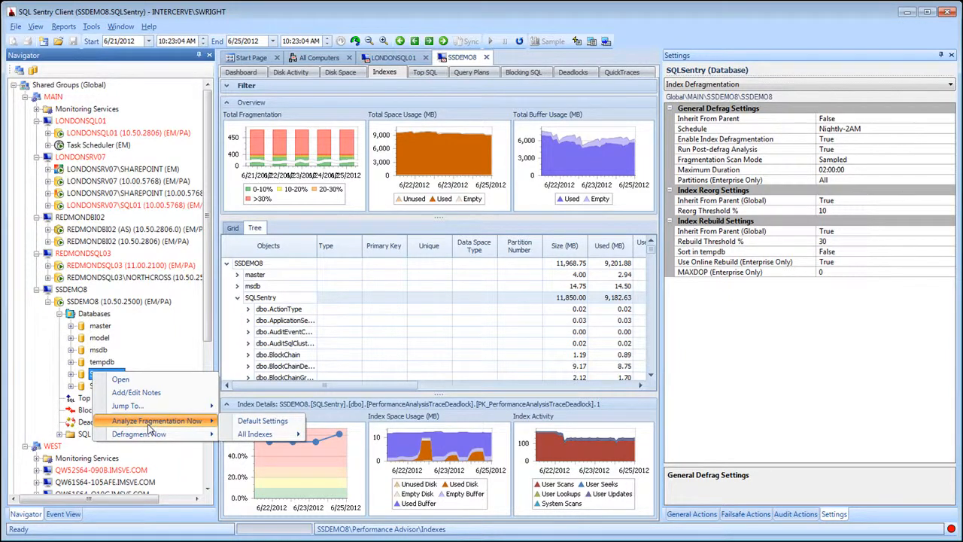
mouse_move(138, 355)
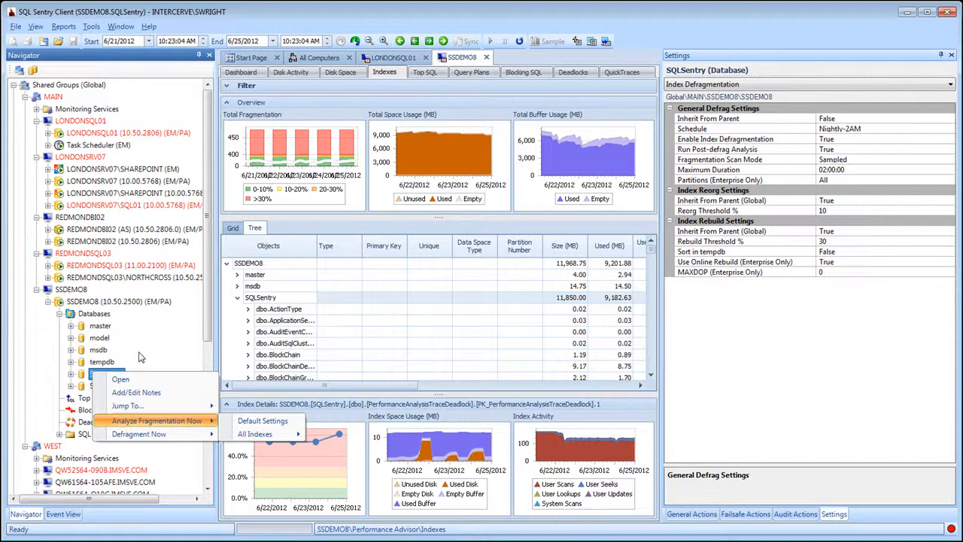
mouse_move(108, 117)
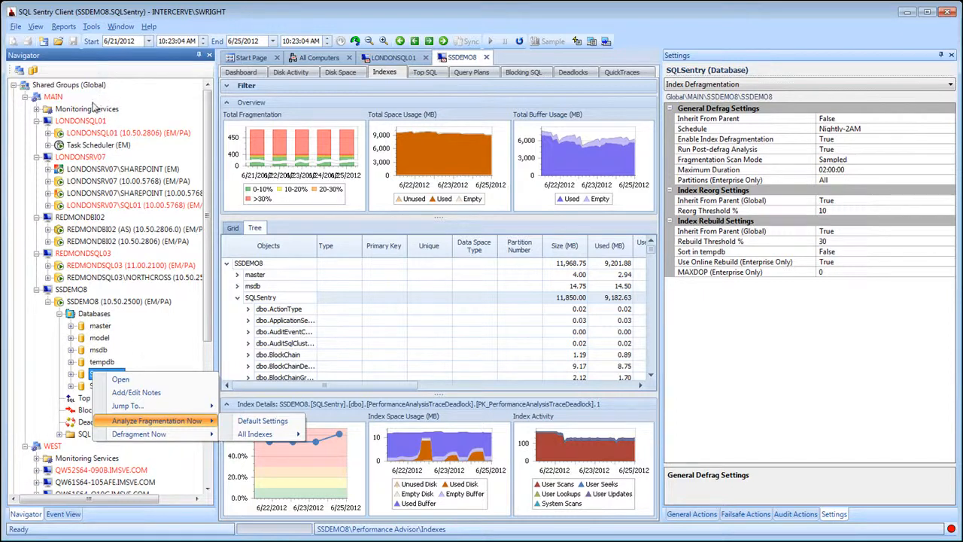
mouse_move(72, 361)
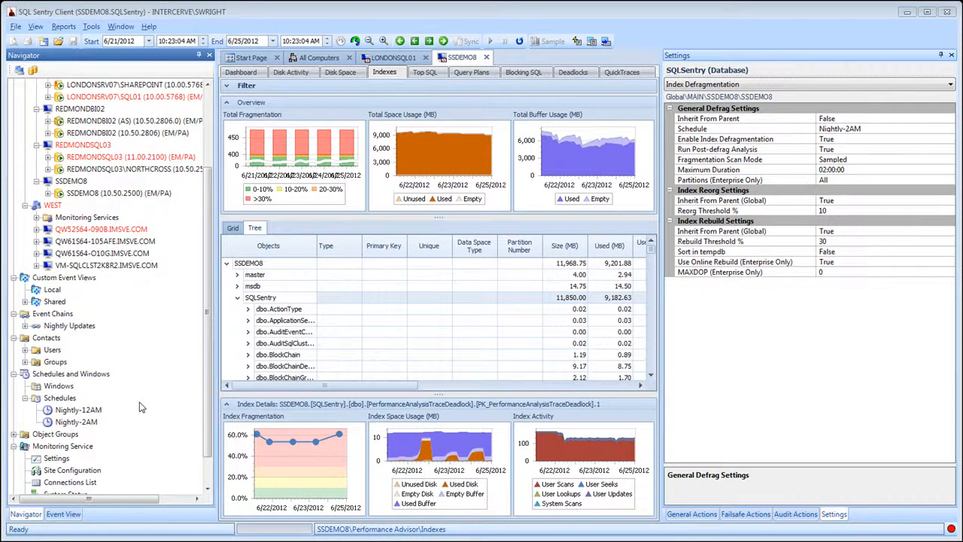
mouse_move(111, 412)
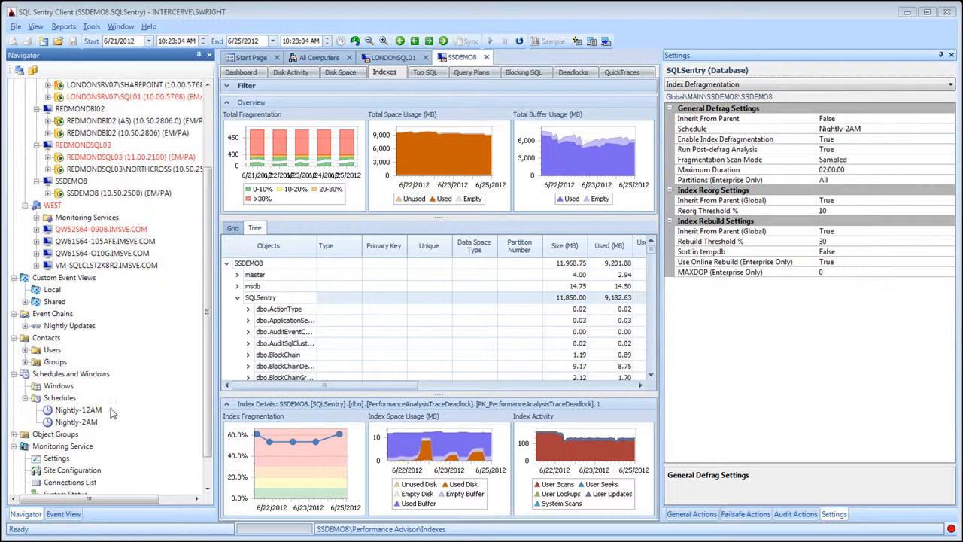
mouse_move(129, 413)
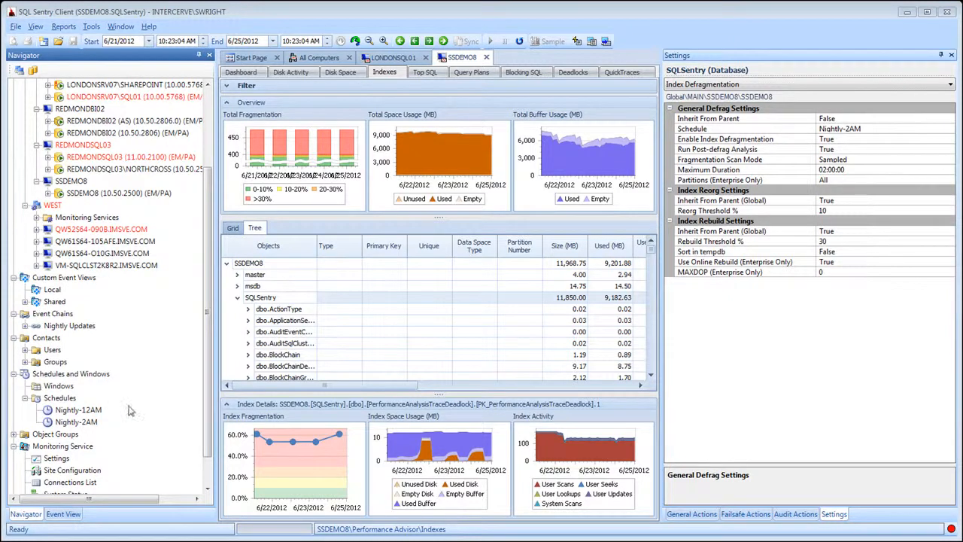
mouse_move(867, 130)
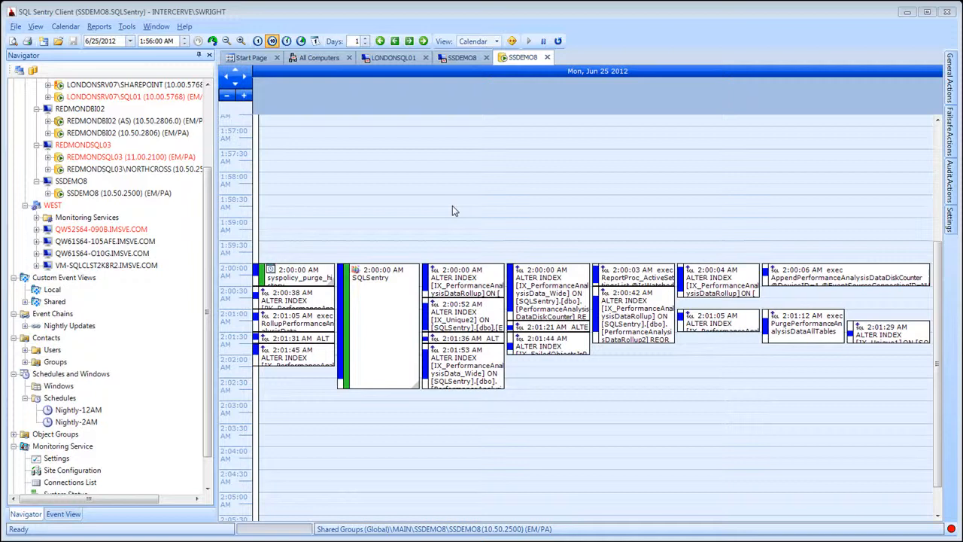
mouse_move(424, 493)
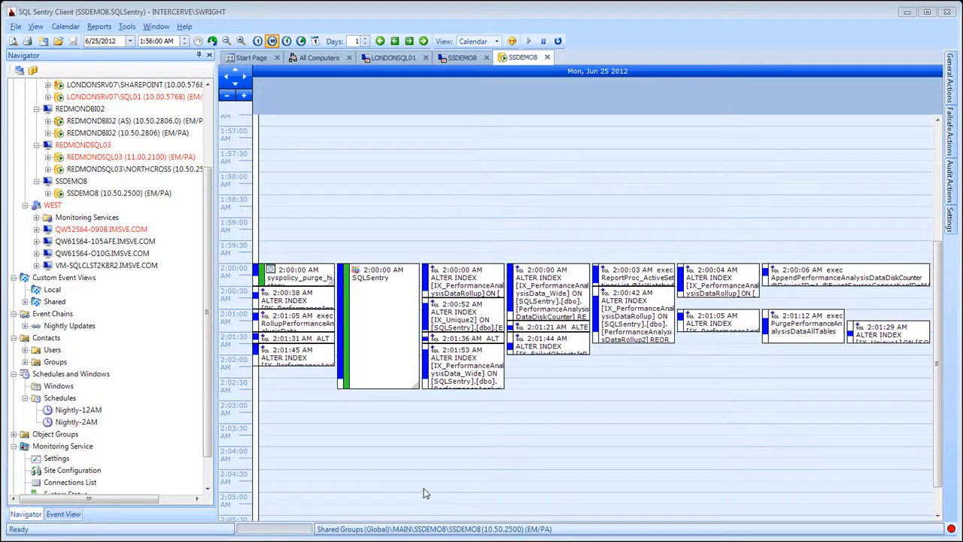
mouse_move(394, 440)
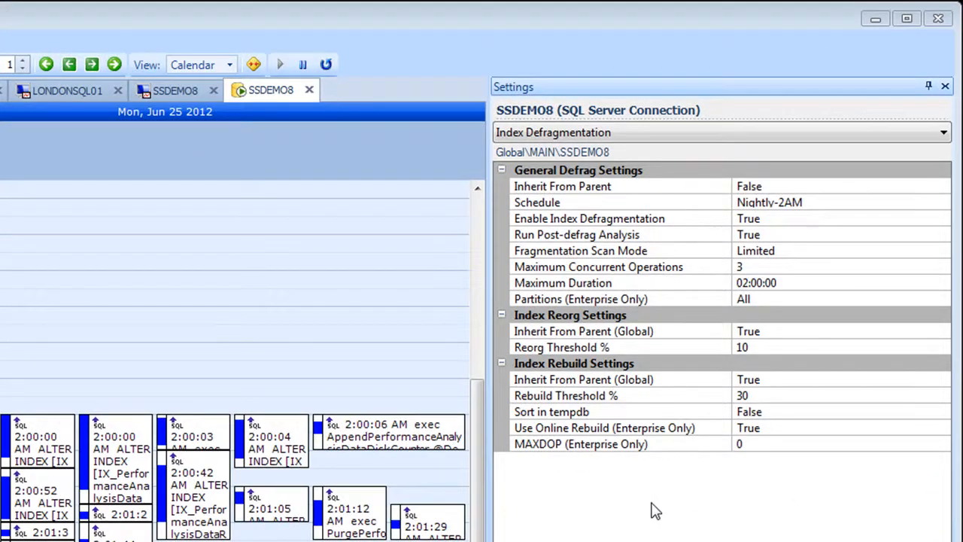
mouse_move(674, 388)
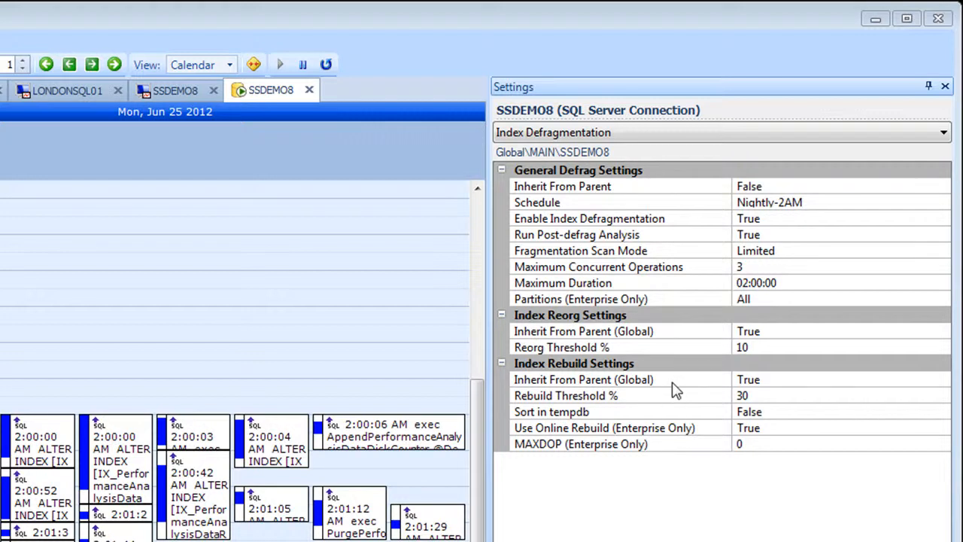
mouse_move(676, 340)
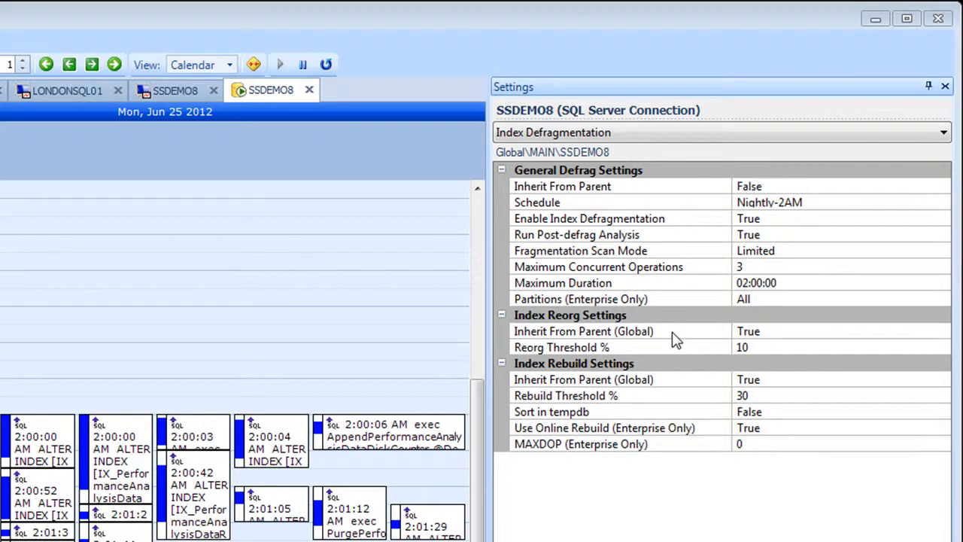
mouse_move(692, 304)
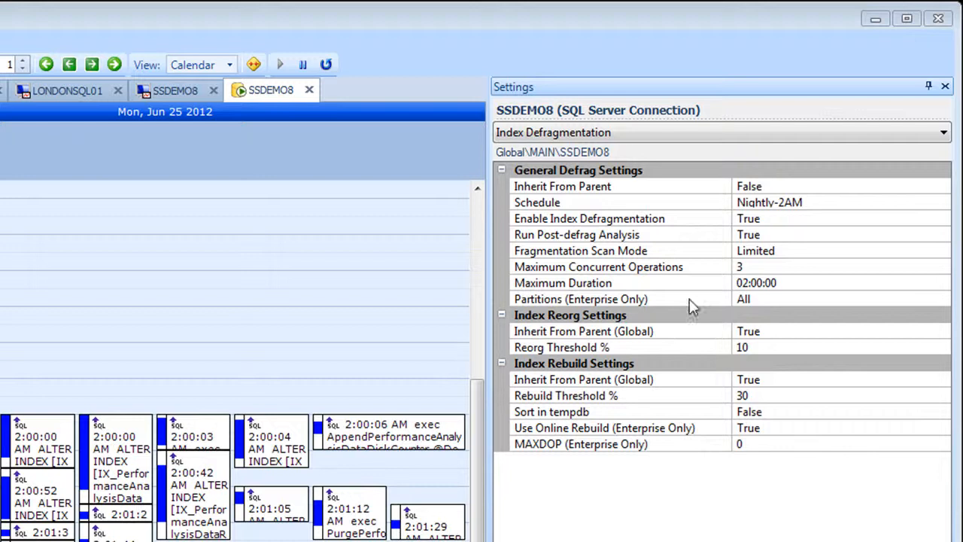
mouse_move(692, 270)
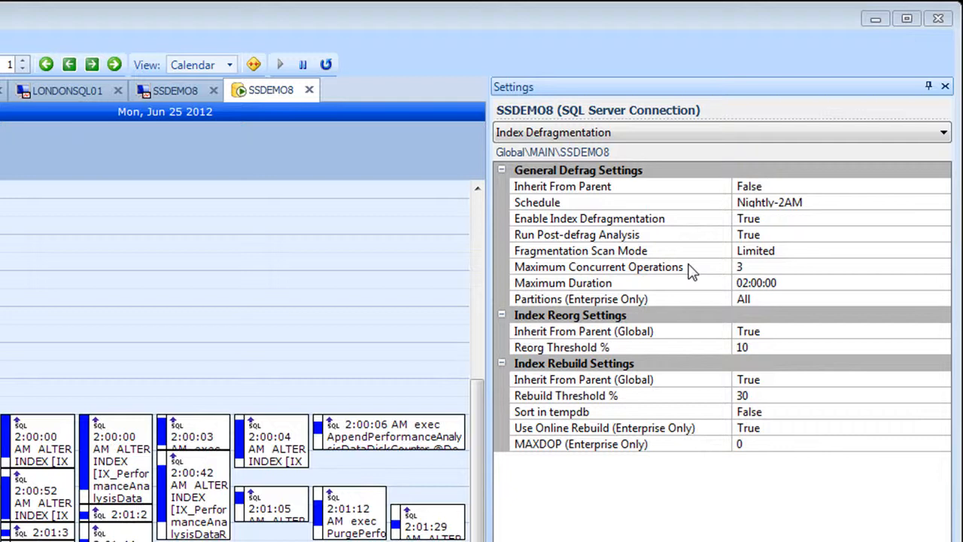
mouse_move(690, 240)
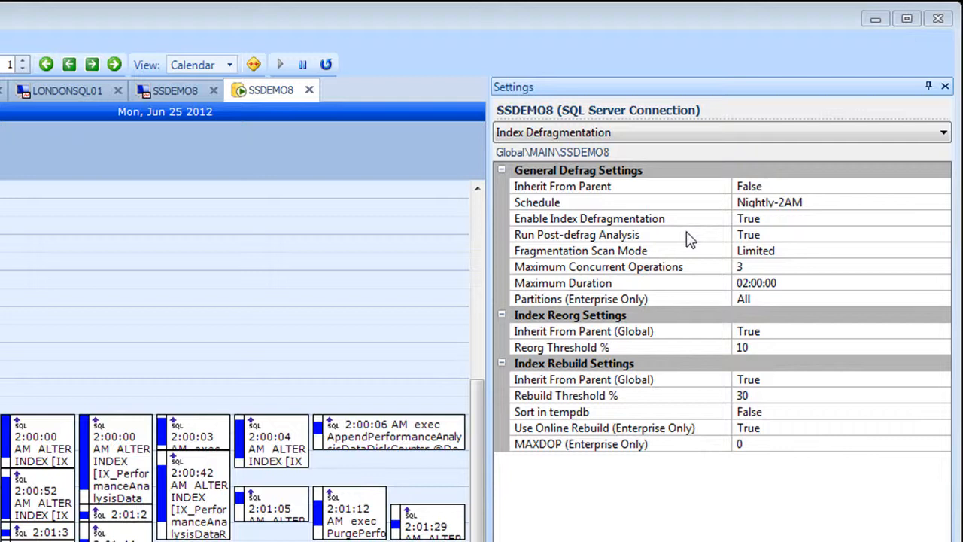
mouse_move(680, 313)
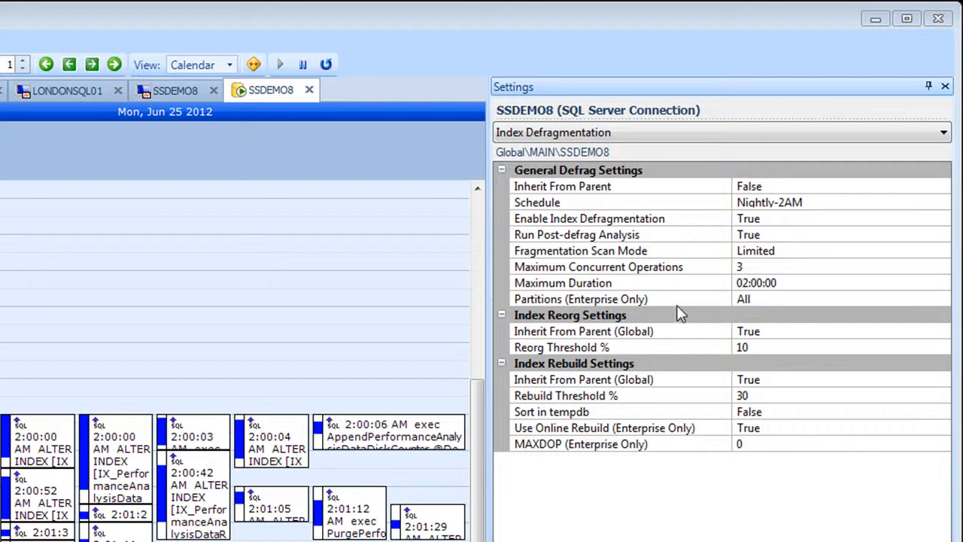